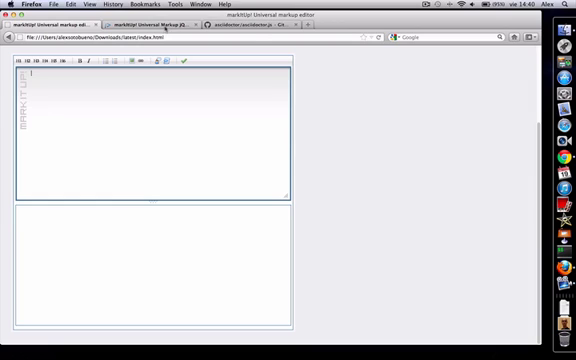
- Show the asciidoctor/asciidoctor.js GitHub repository page in Firefox
left_click(156, 28)
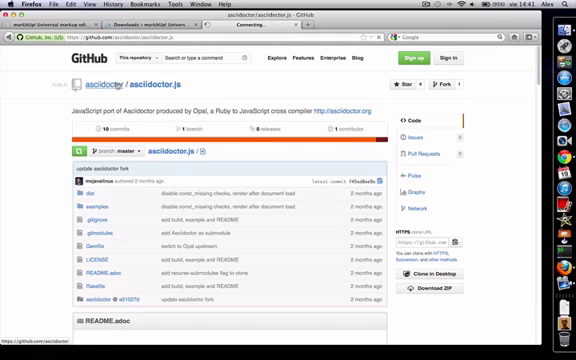
left_click(94, 76)
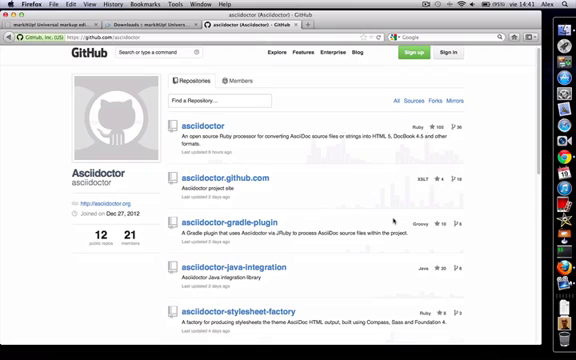
scroll("down", 3)
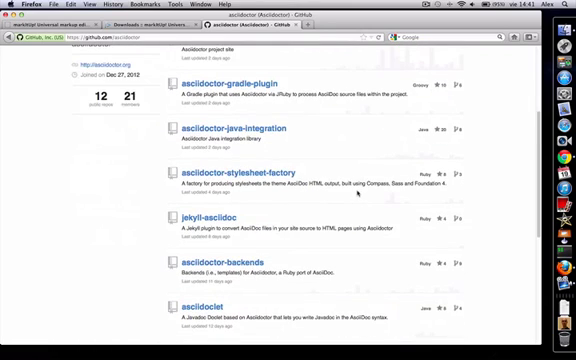
scroll("down", 3)
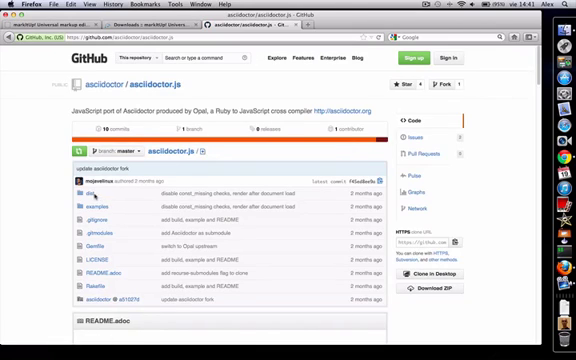
left_click(68, 192)
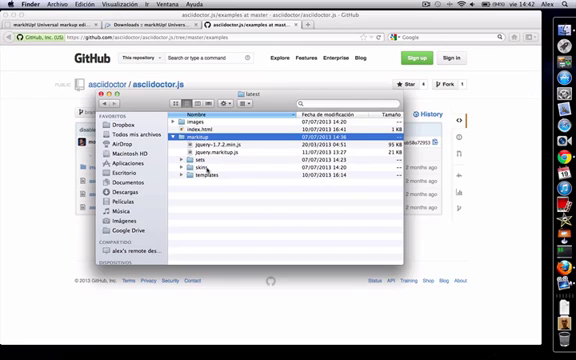
- Expand a project folder in Finder's list view to reveal its nested files
left_click(184, 172)
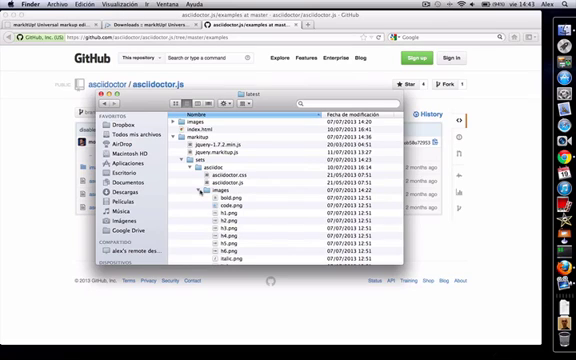
left_click(230, 216)
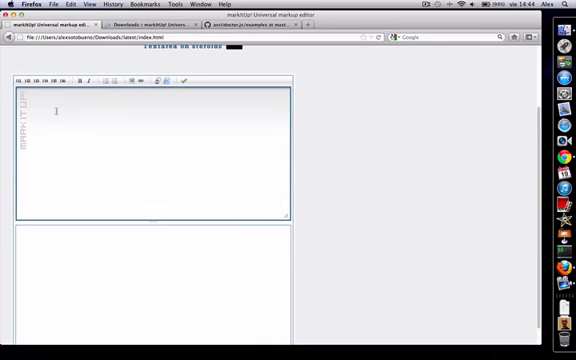
- Write an Asciidoc document titled 'A' with a section heading 'my first section'
type("#")
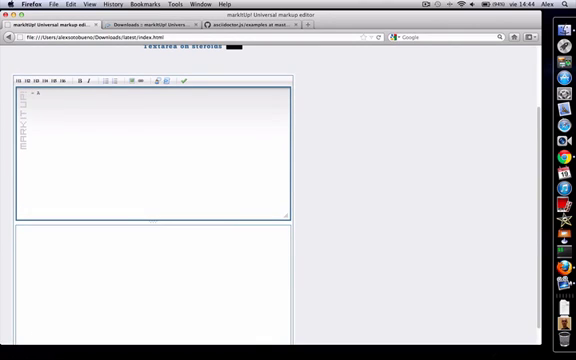
type("A")
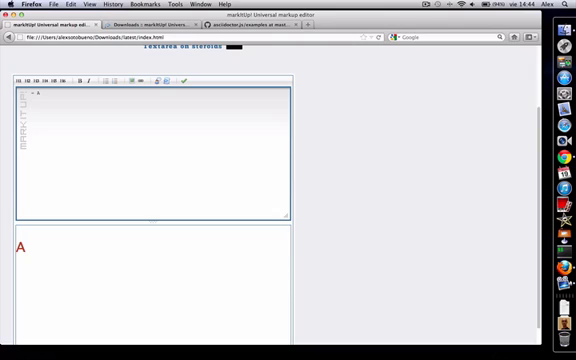
type("my first section")
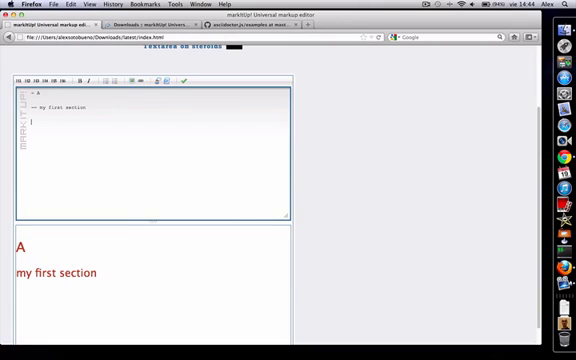
- Add a second section with a sentence mixing *bold* and _italic_ words
type("hello 1")
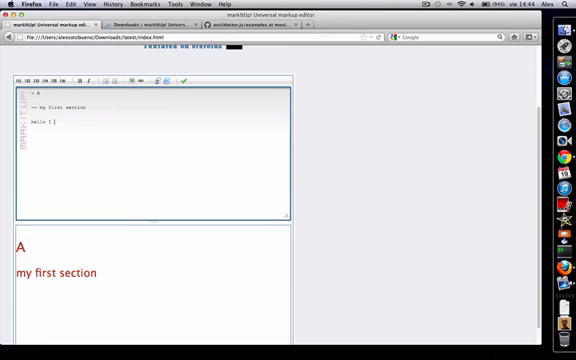
type("am a section")
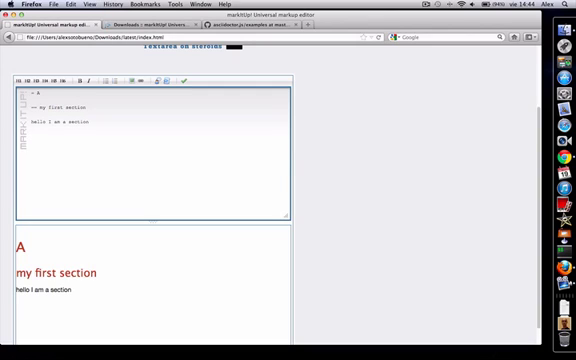
type("---")
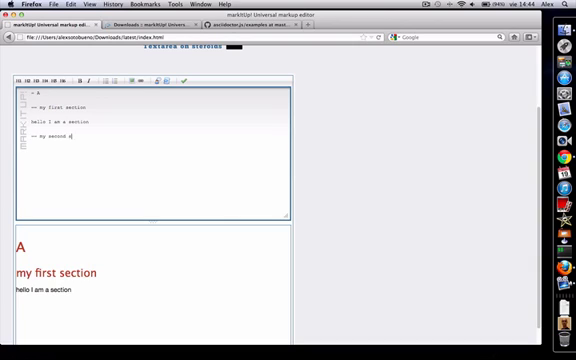
type("ection")
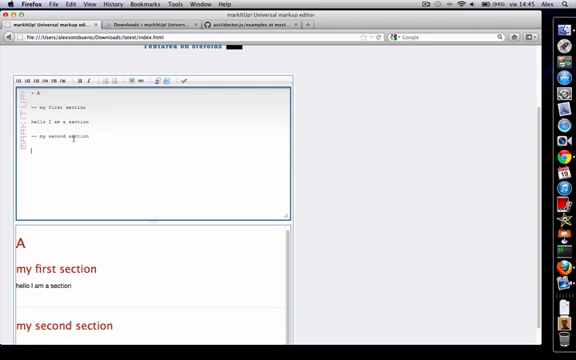
type("this is my")
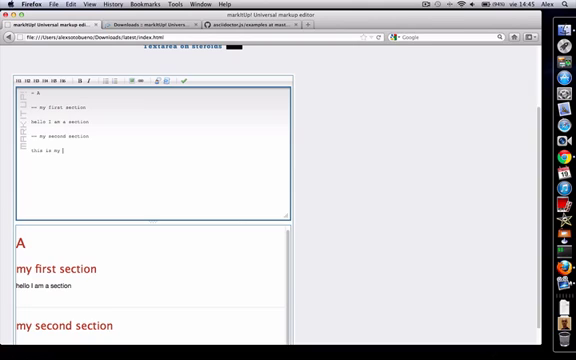
type("bold se")
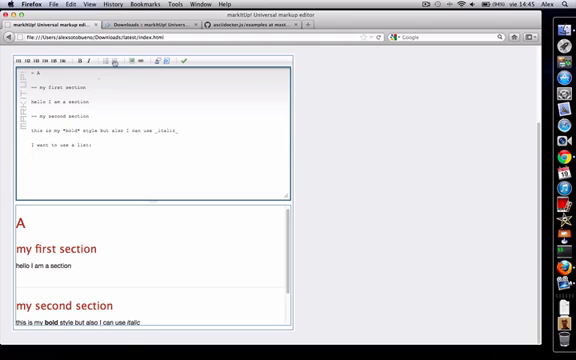
- Add a two-item list: '- first item' and '- second item'
type("- first")
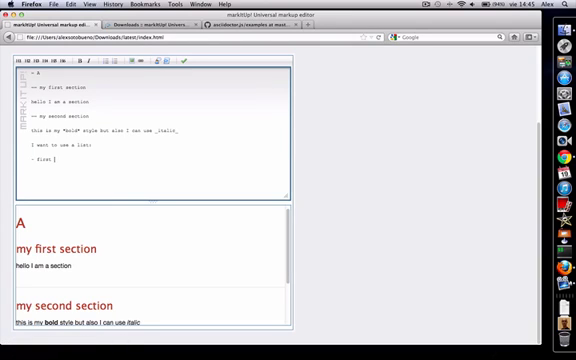
type("item")
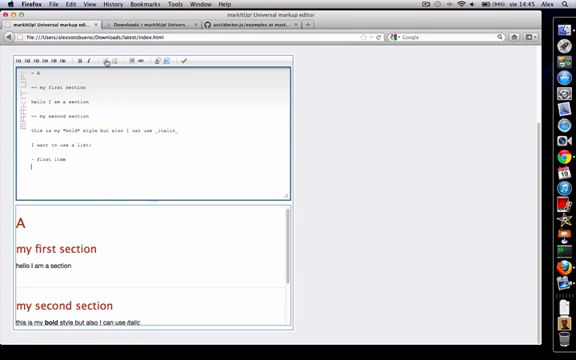
type("second item")
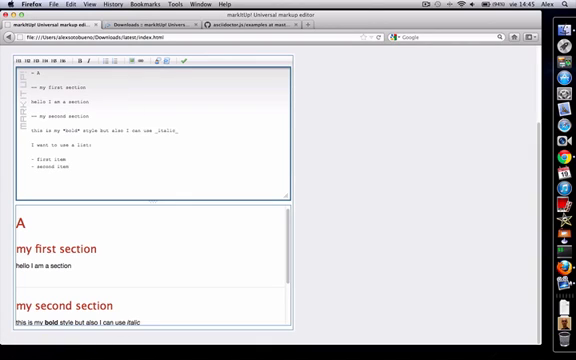
scroll("down", 3)
type("ver")
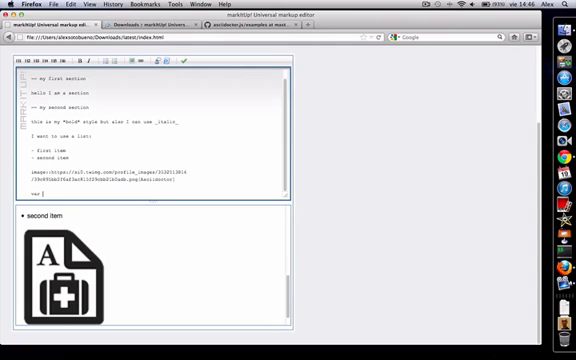
- Insert an image:: macro and start a source code block with an alert( call
type("mo")
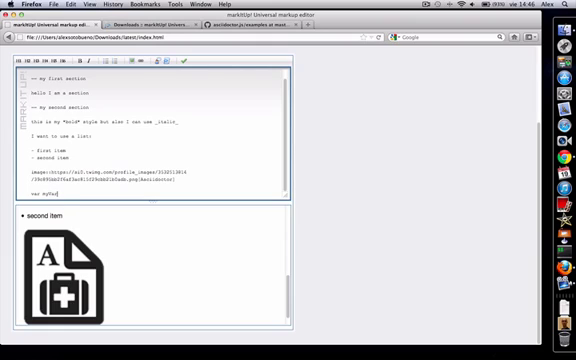
type("= 14")
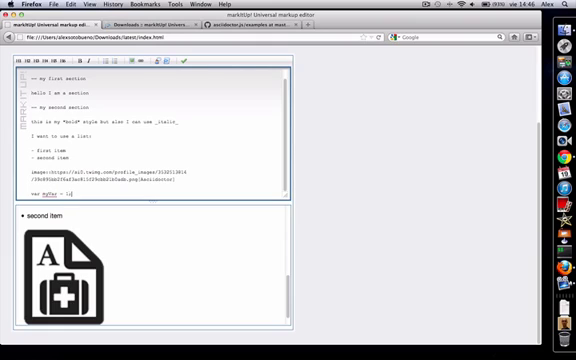
type("alert")
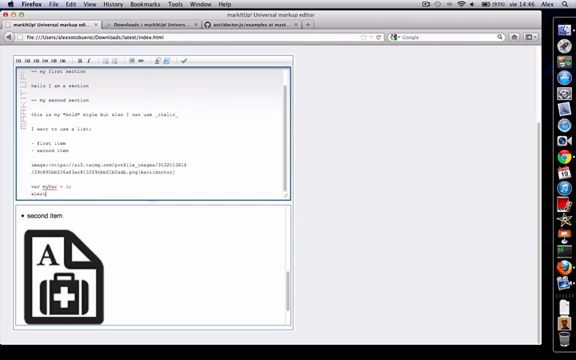
type("(\"Wait\");")
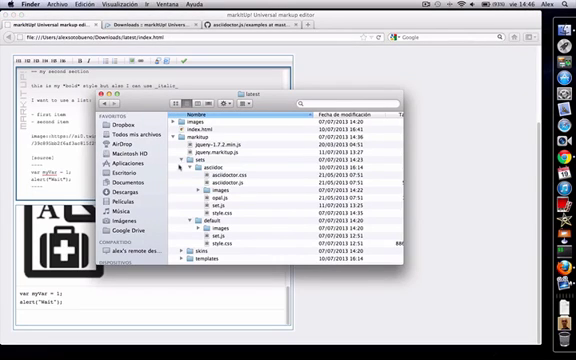
mouse_move(236, 184)
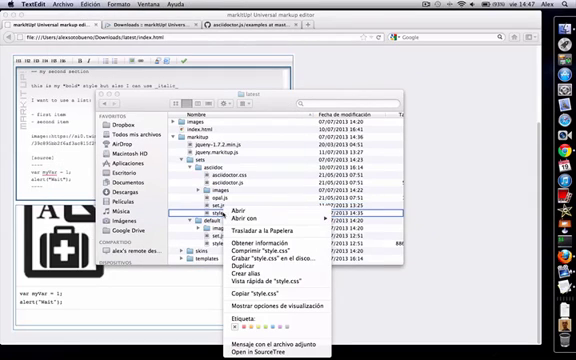
- Open the markup set's style.css from markitup > sets in TextEdit
left_click(260, 212)
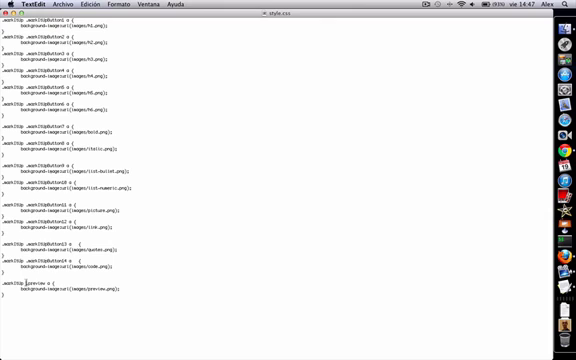
- Select the last rule's class name in style.css, then check which apps can open another Finder file
double_click(36, 290)
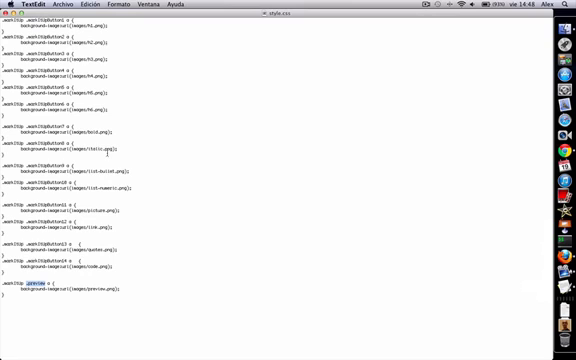
mouse_move(548, 48)
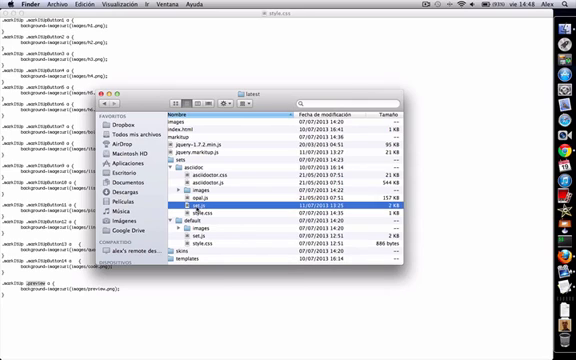
right_click(208, 206)
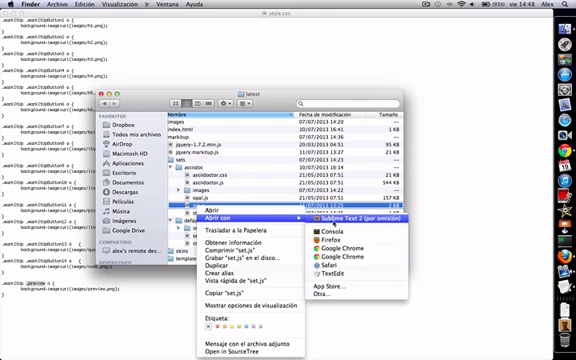